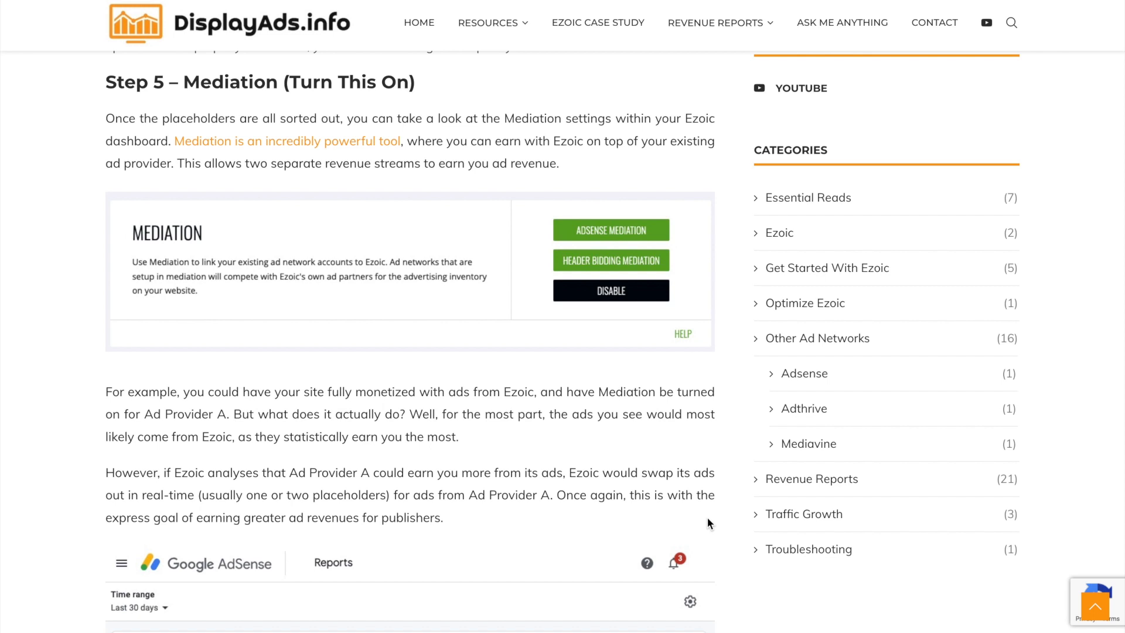
mouse_move(706, 278)
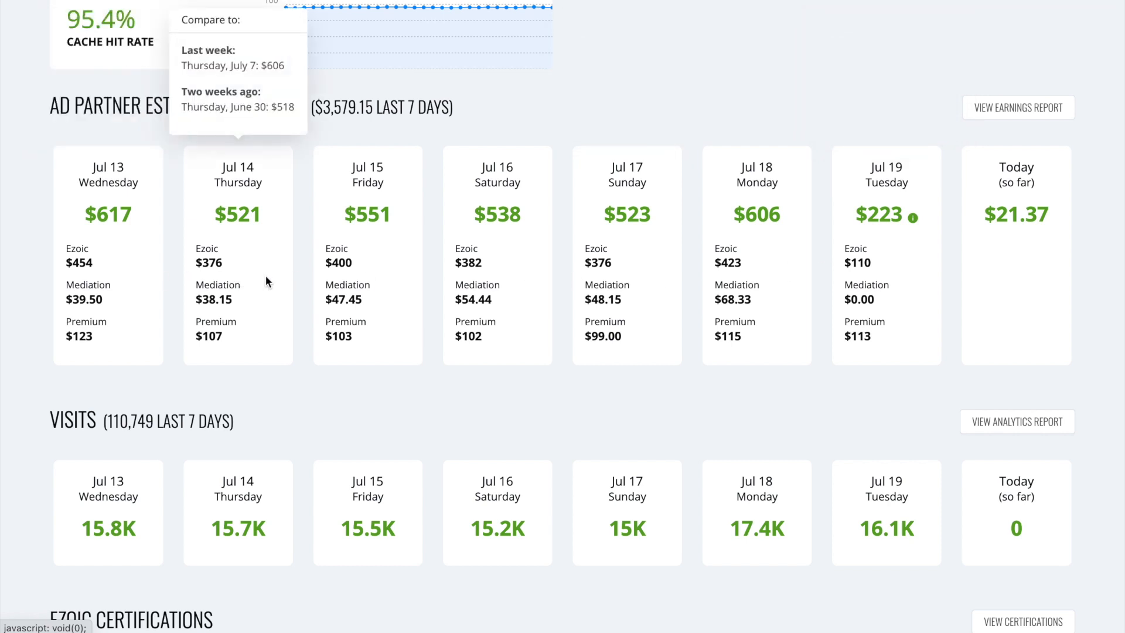
mouse_move(209, 247)
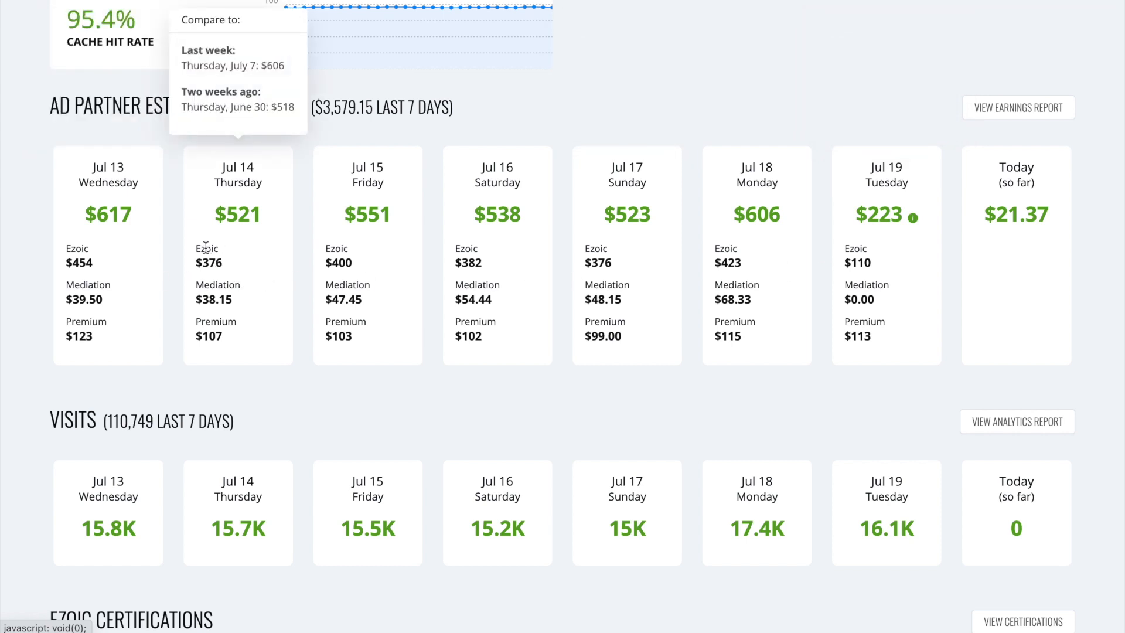
mouse_move(260, 344)
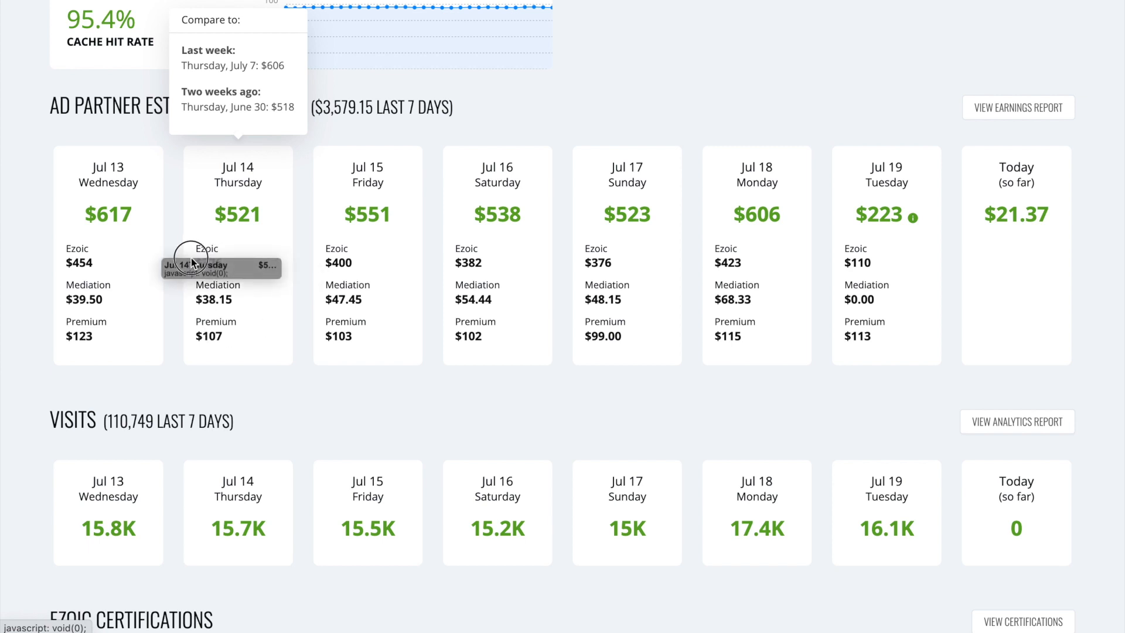
mouse_move(186, 249)
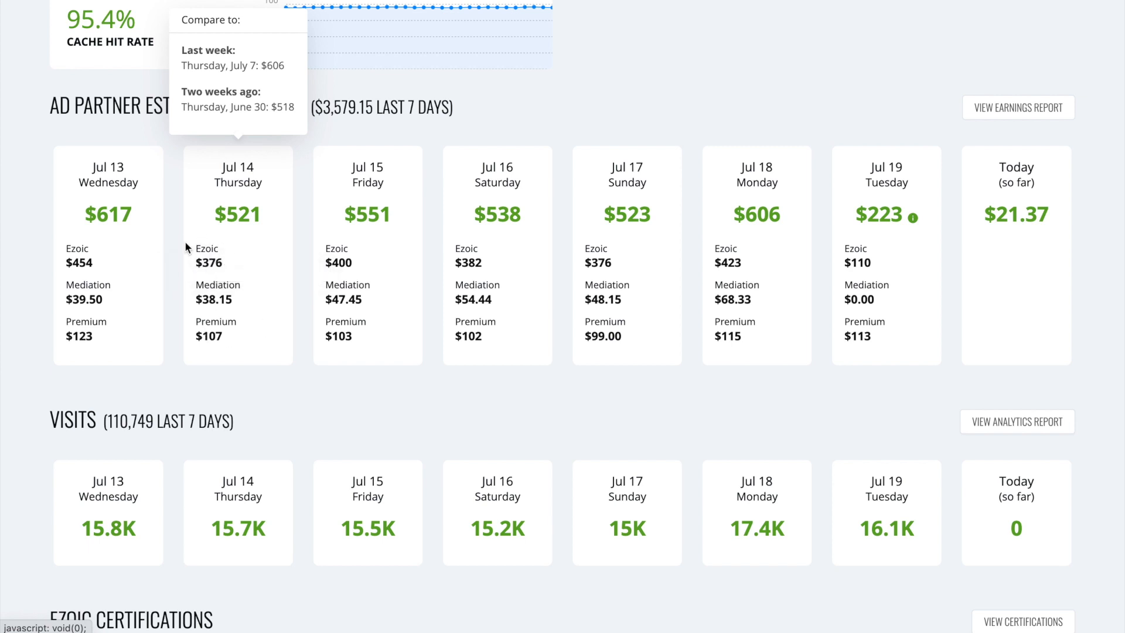
mouse_move(226, 299)
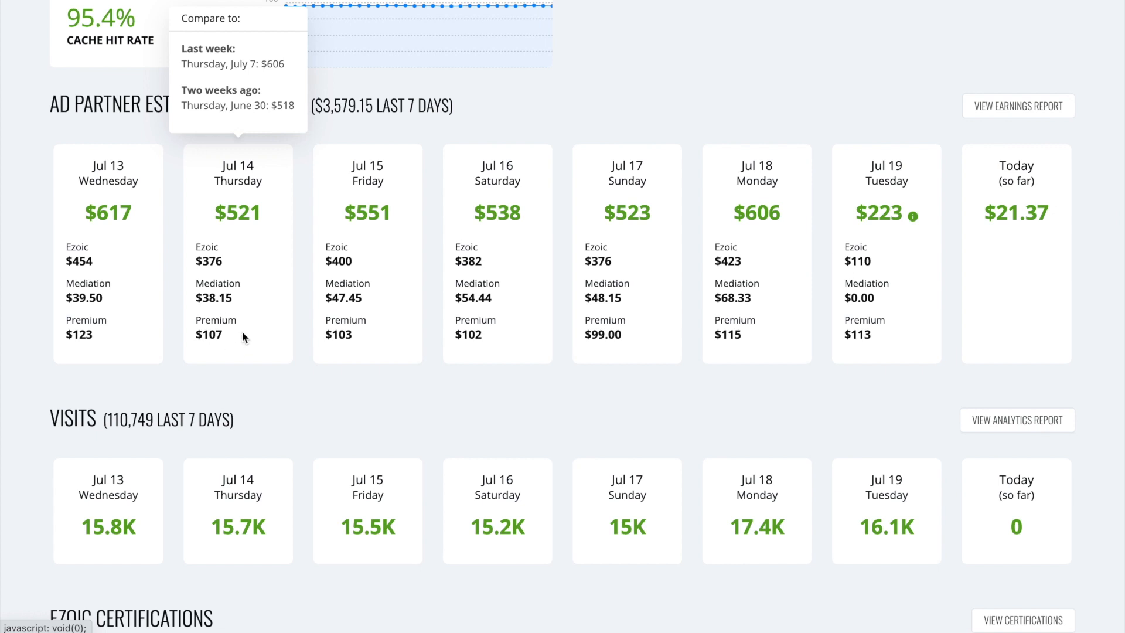
mouse_move(192, 354)
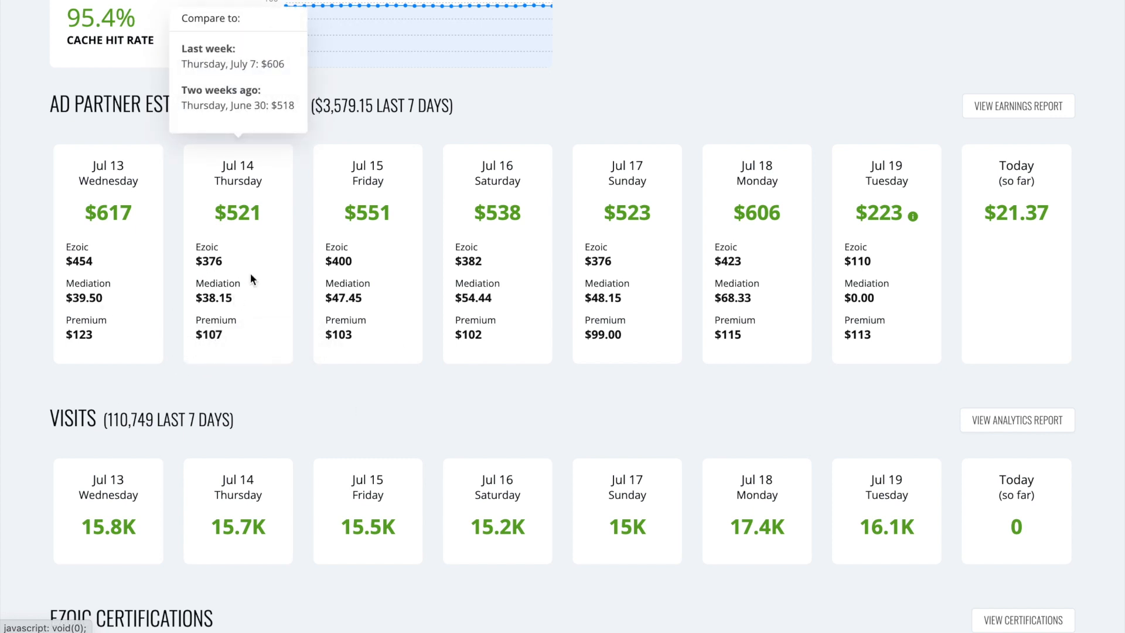
mouse_move(273, 370)
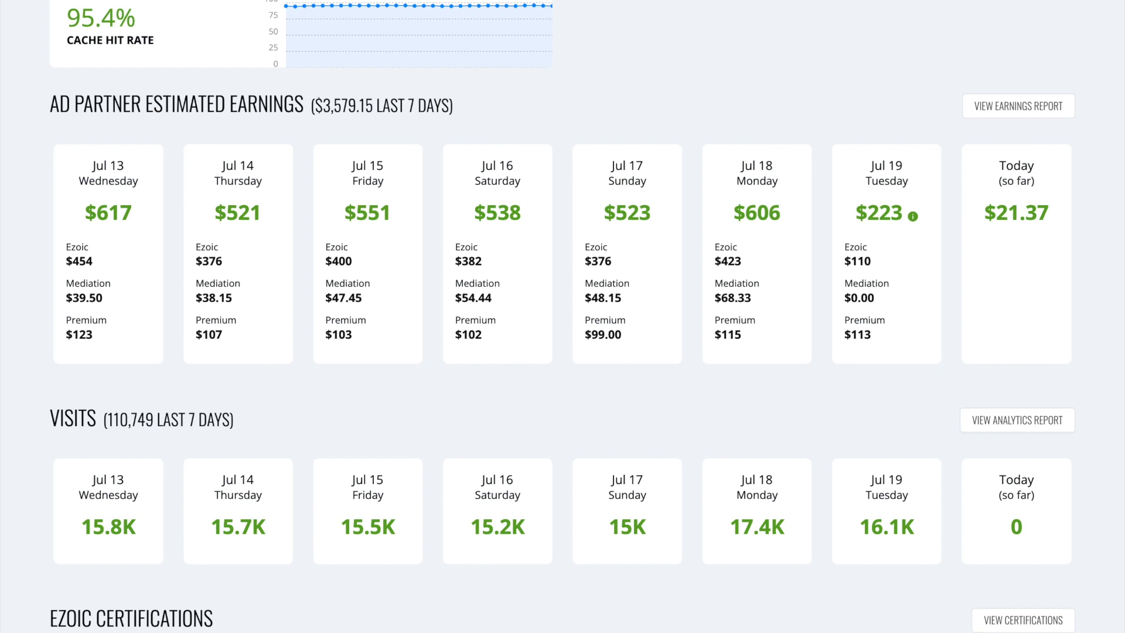
Bring up the 2022 earnings report's Totals row and highlight Mediation Ad Partners at $9,343.28
left_click(1016, 107)
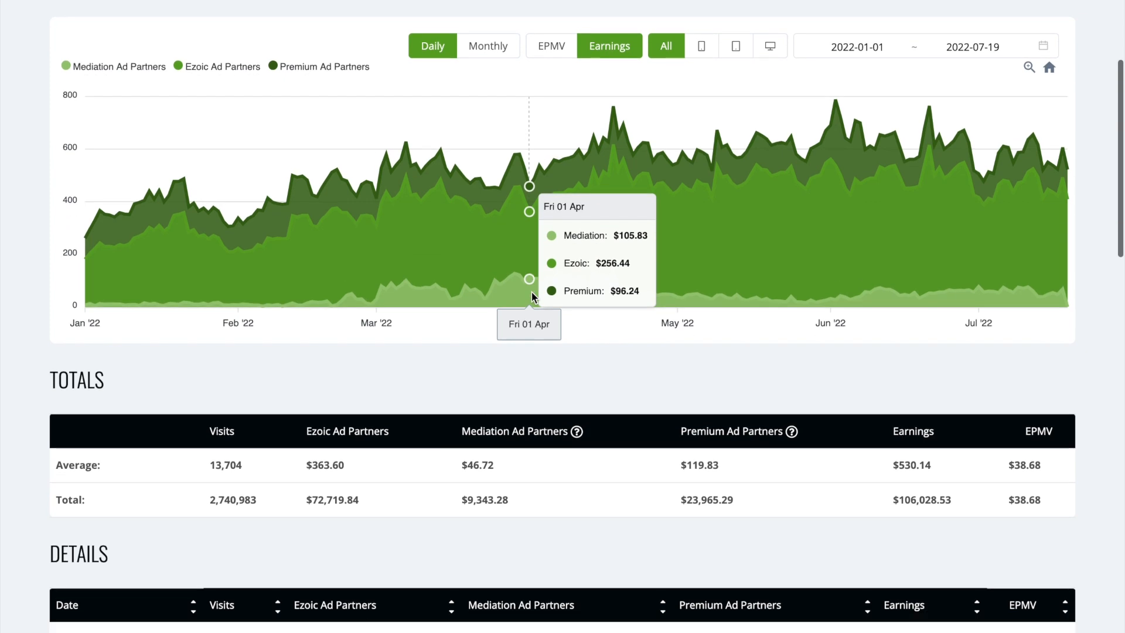
scroll("down", 3)
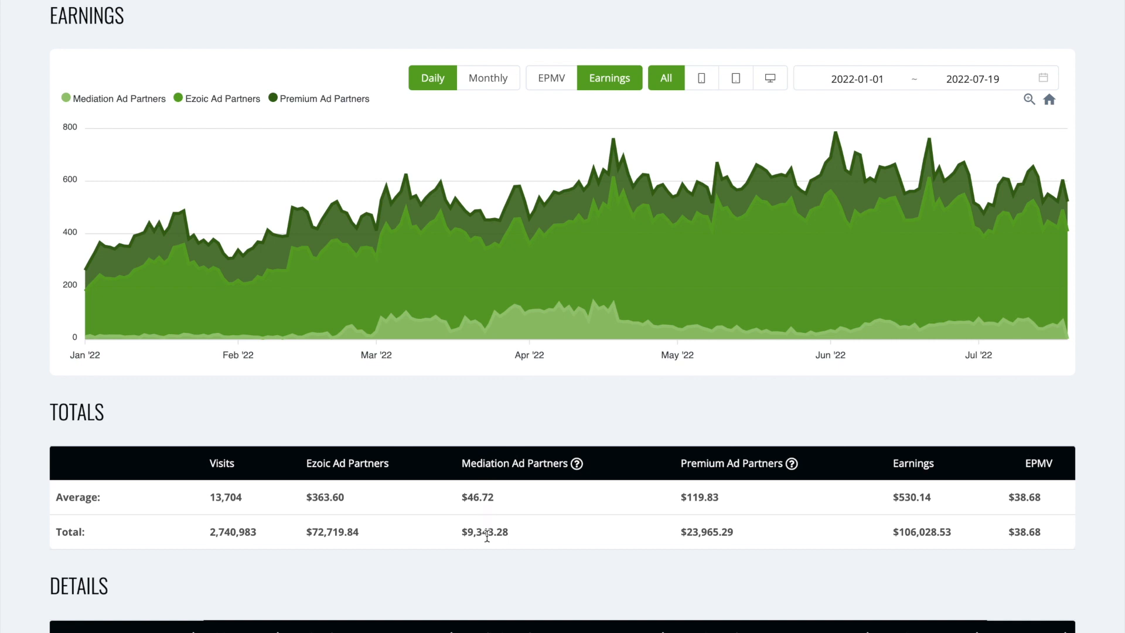
double_click(476, 497)
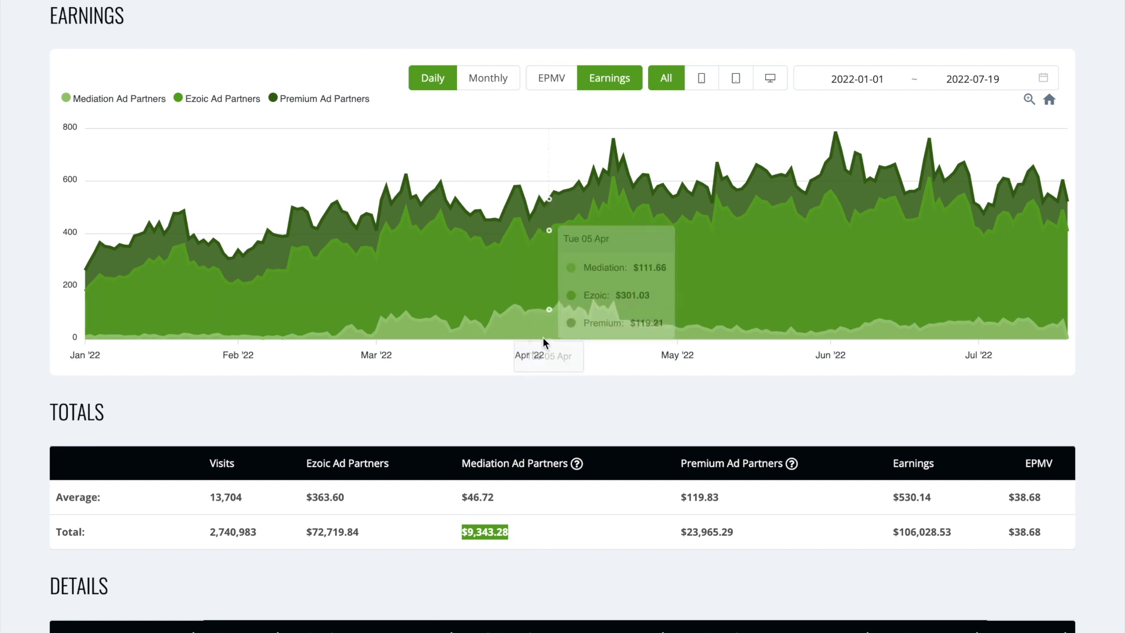
mouse_move(506, 330)
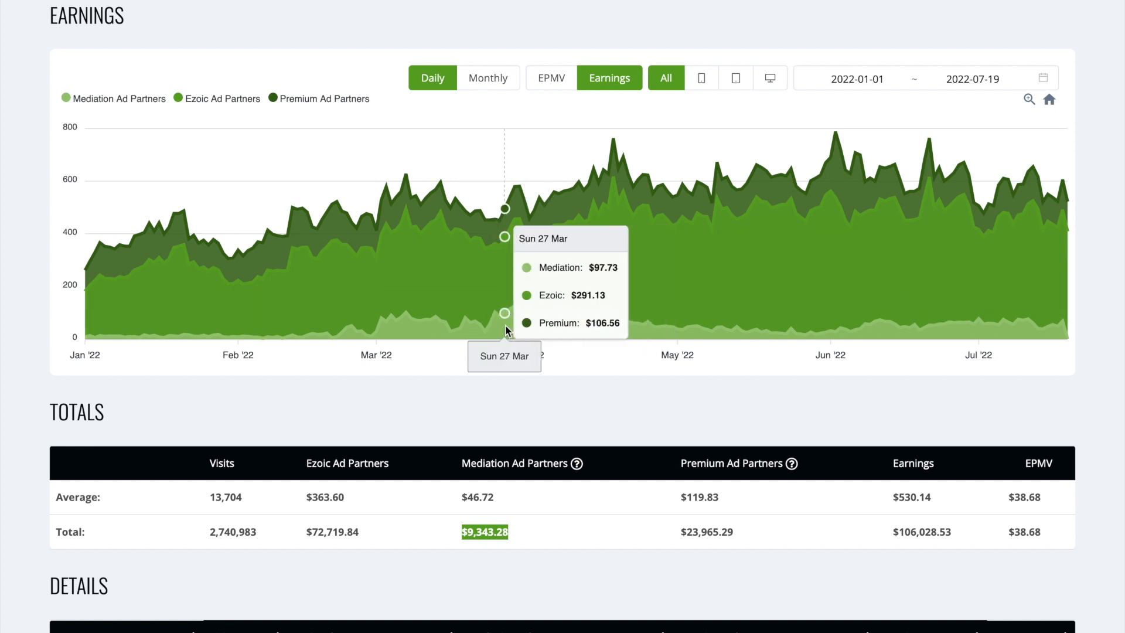
mouse_move(500, 320)
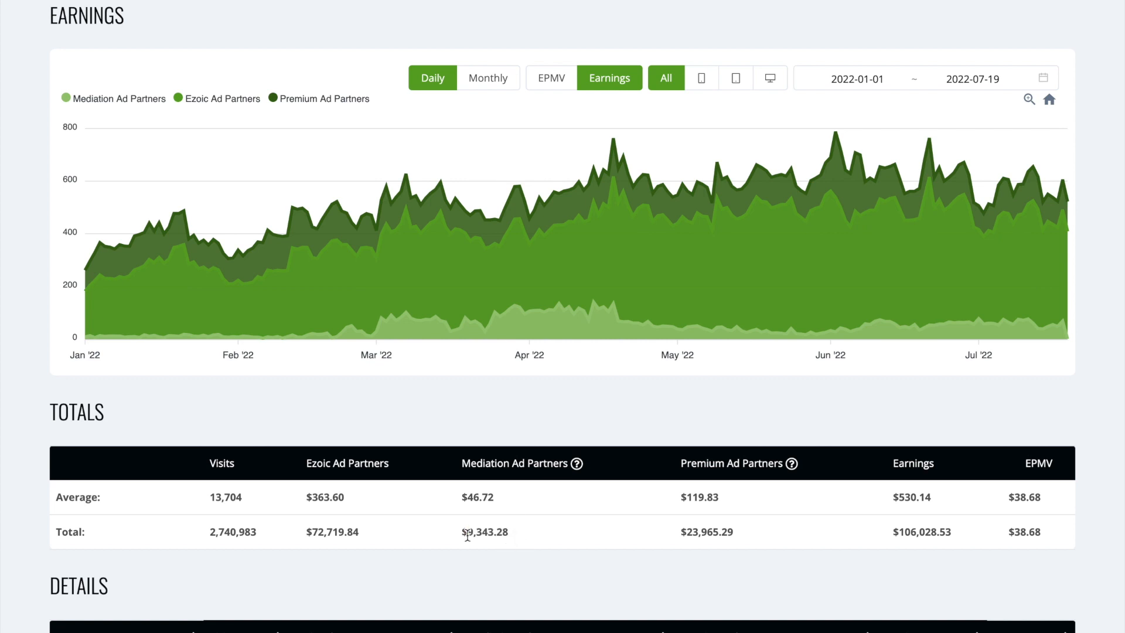
Re-highlight the Mediation Ad Partners total, then narrow the report's date range to June 2022
double_click(485, 532)
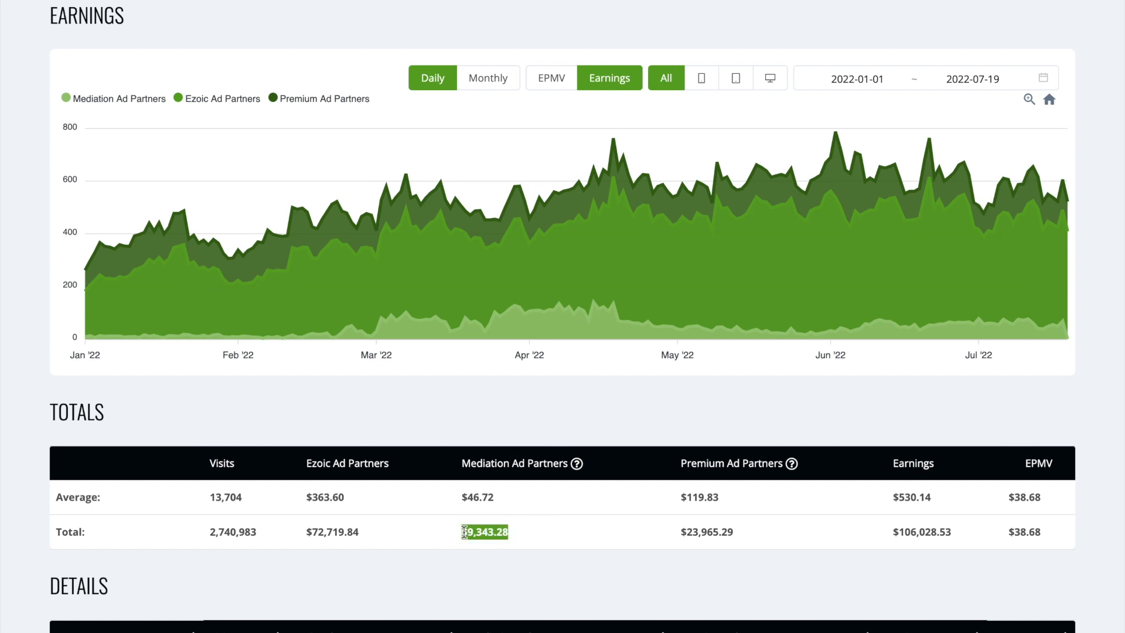
left_click(488, 532)
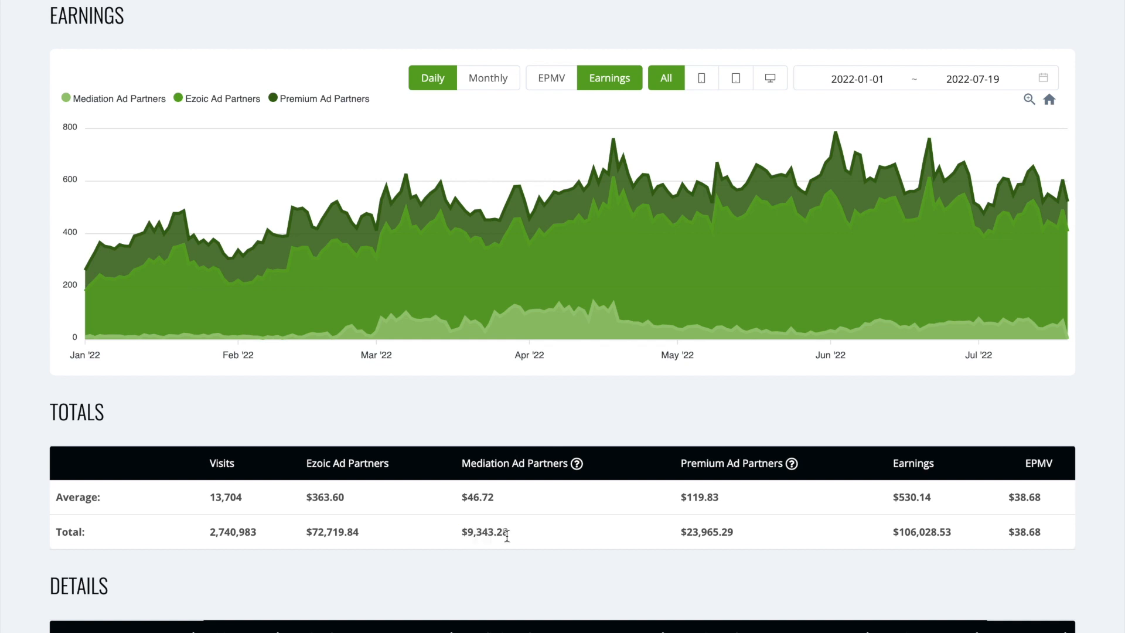
double_click(331, 532)
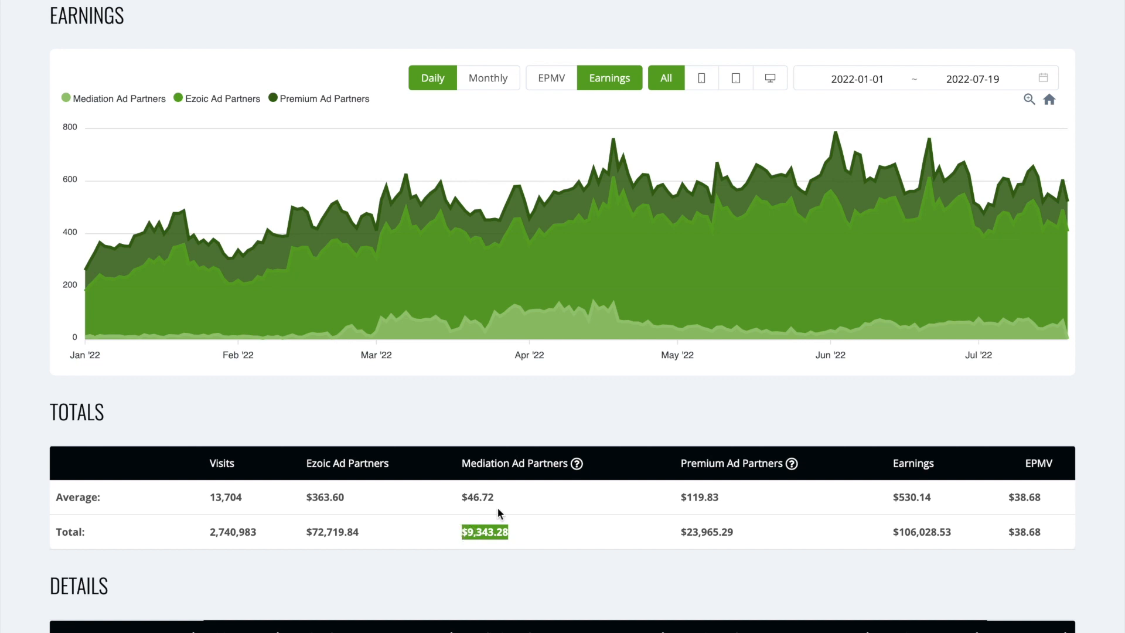
left_click(858, 77)
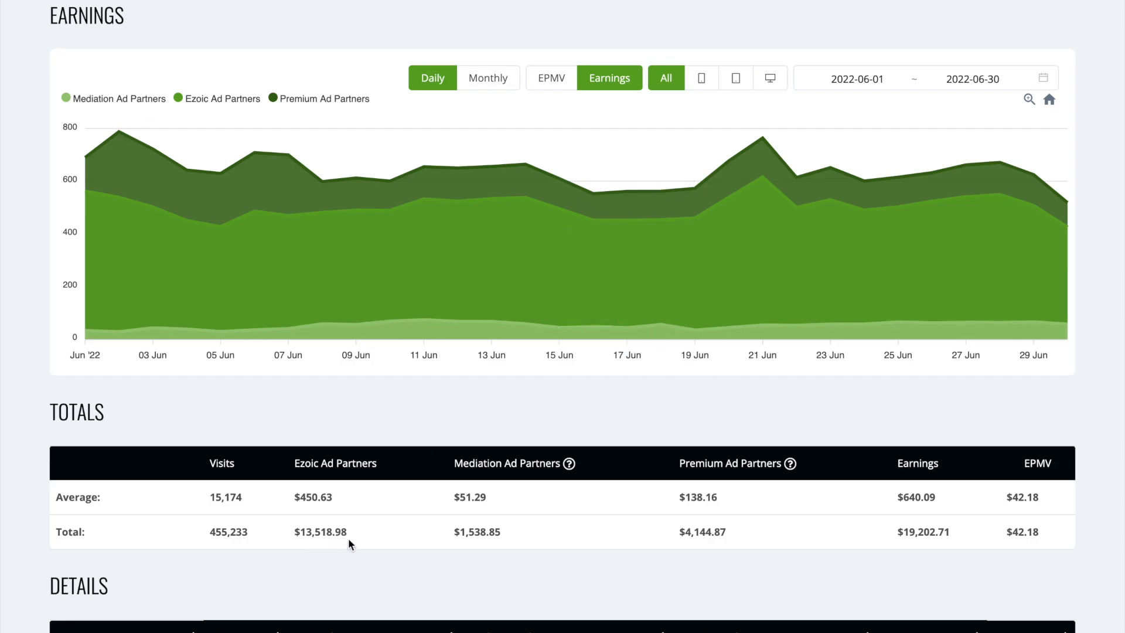
Highlight June 2022's Premium Ad Partners total of $4,144.87
double_click(320, 532)
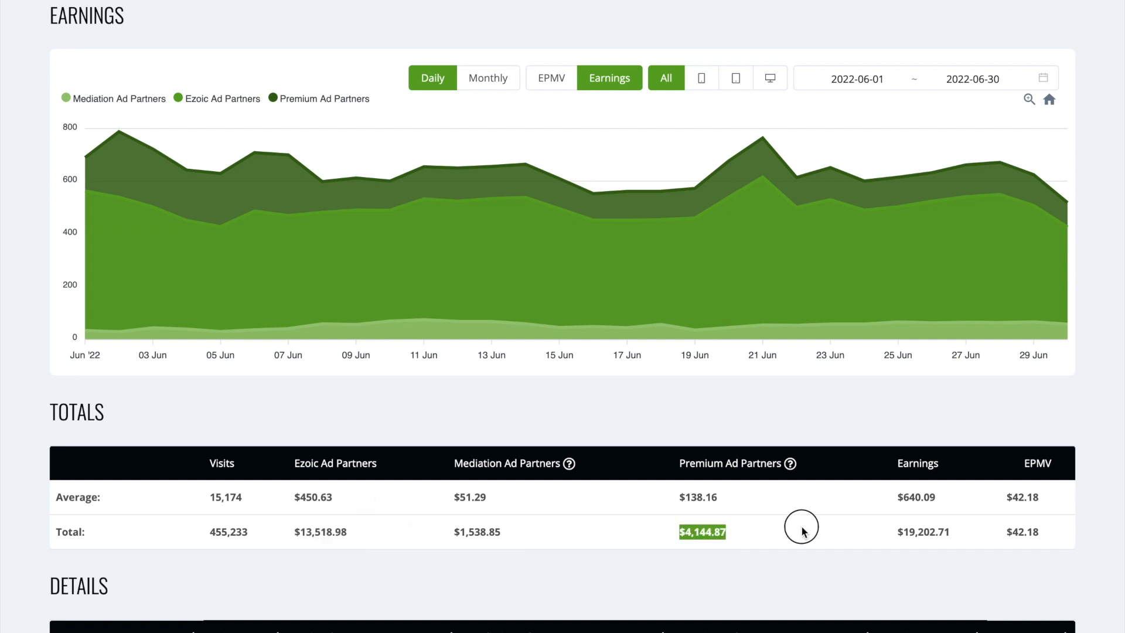
mouse_move(529, 533)
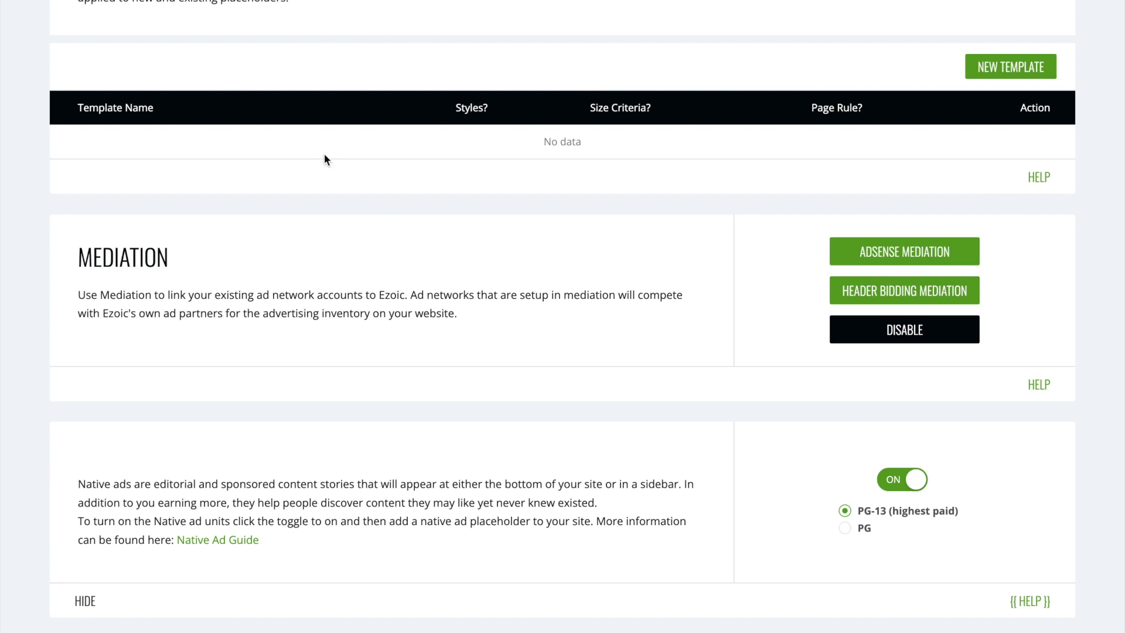
mouse_move(338, 249)
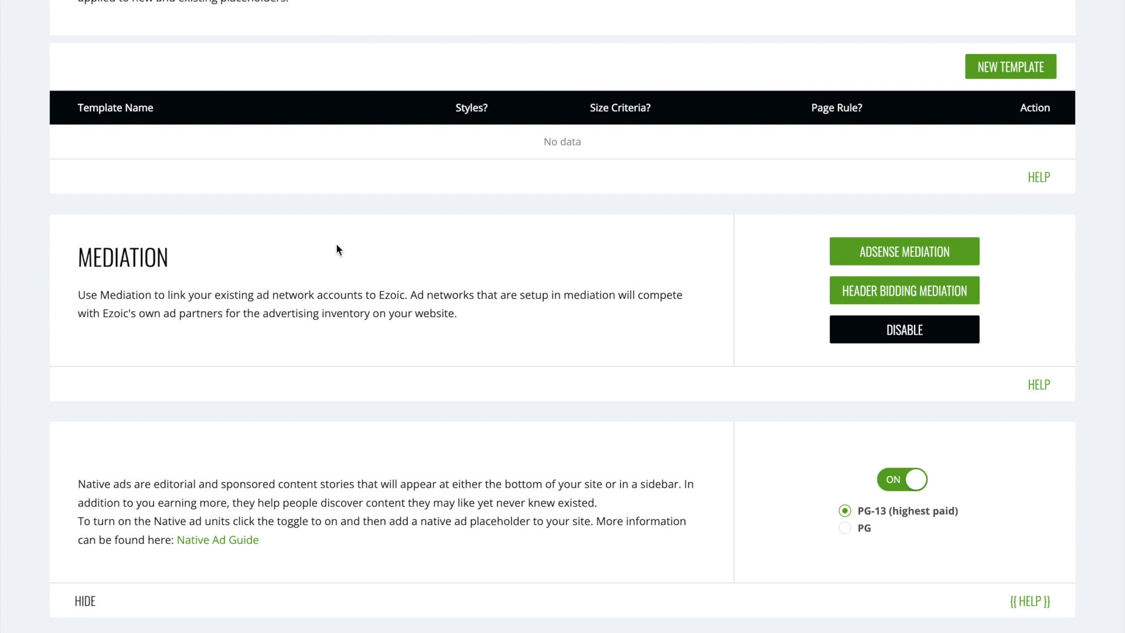
View the AdSense mediation details dialog and dismiss it, returning to the Mediation settings
left_click(903, 250)
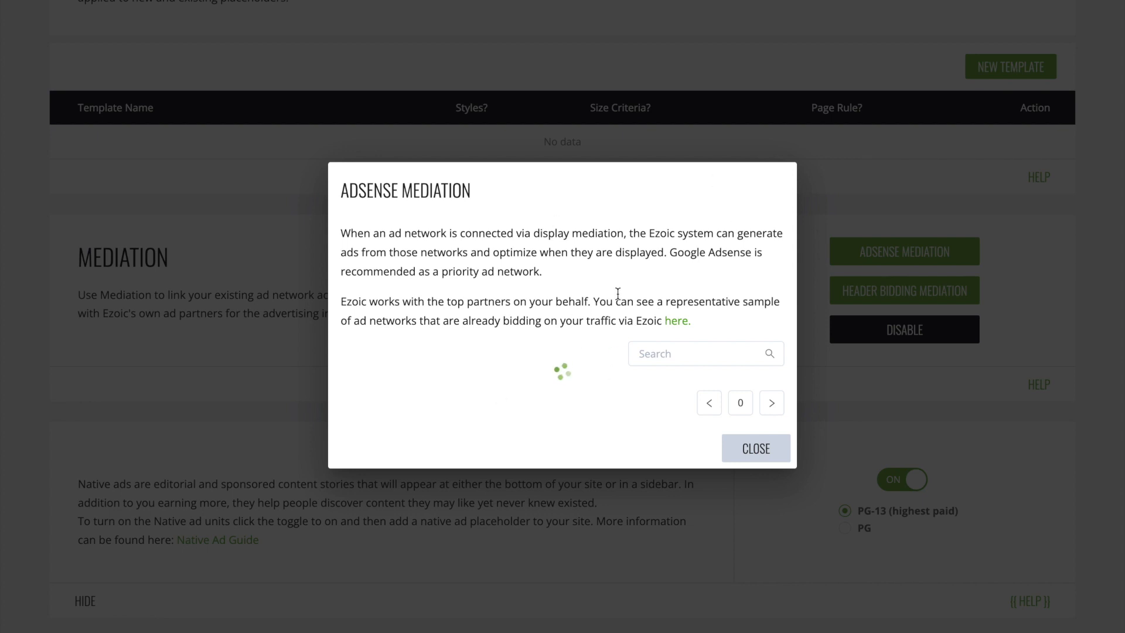
mouse_move(528, 369)
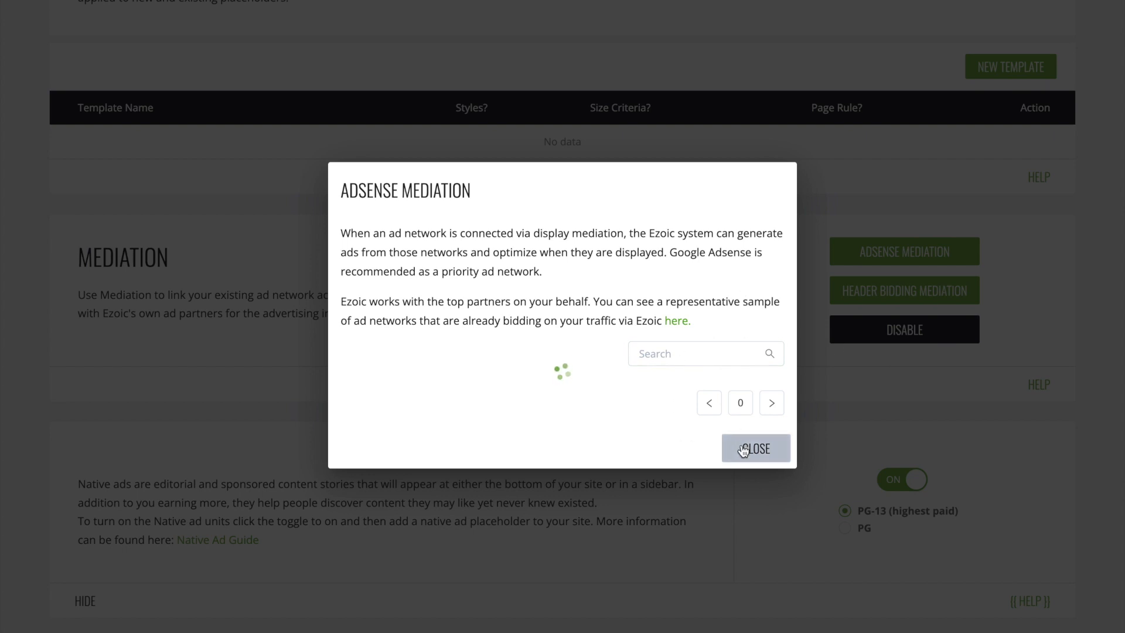
mouse_move(866, 254)
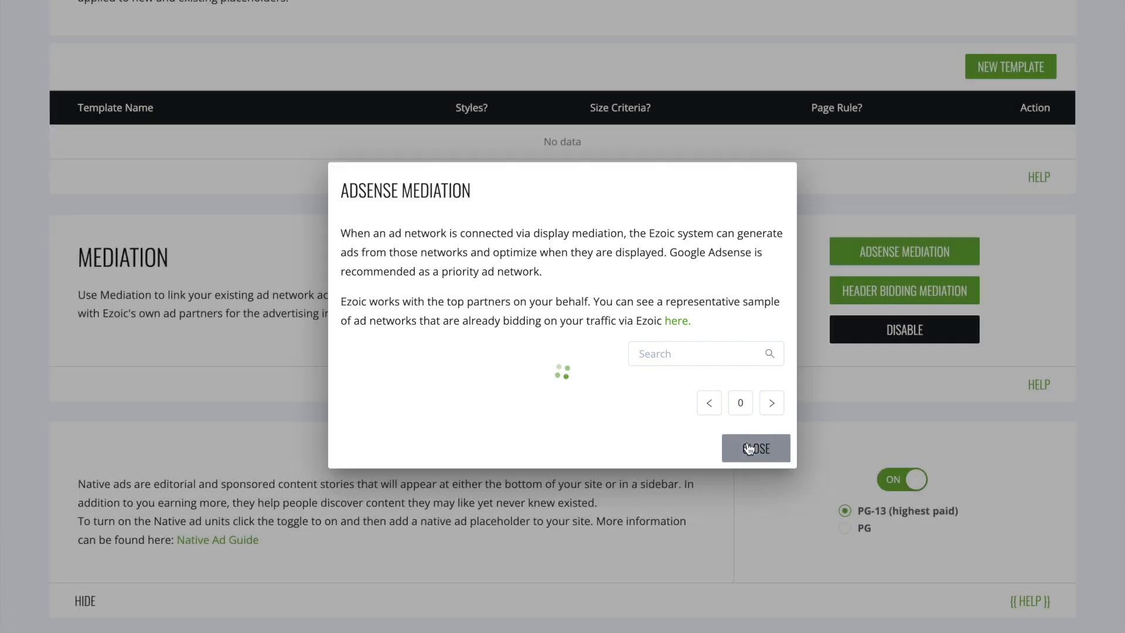
left_click(755, 449)
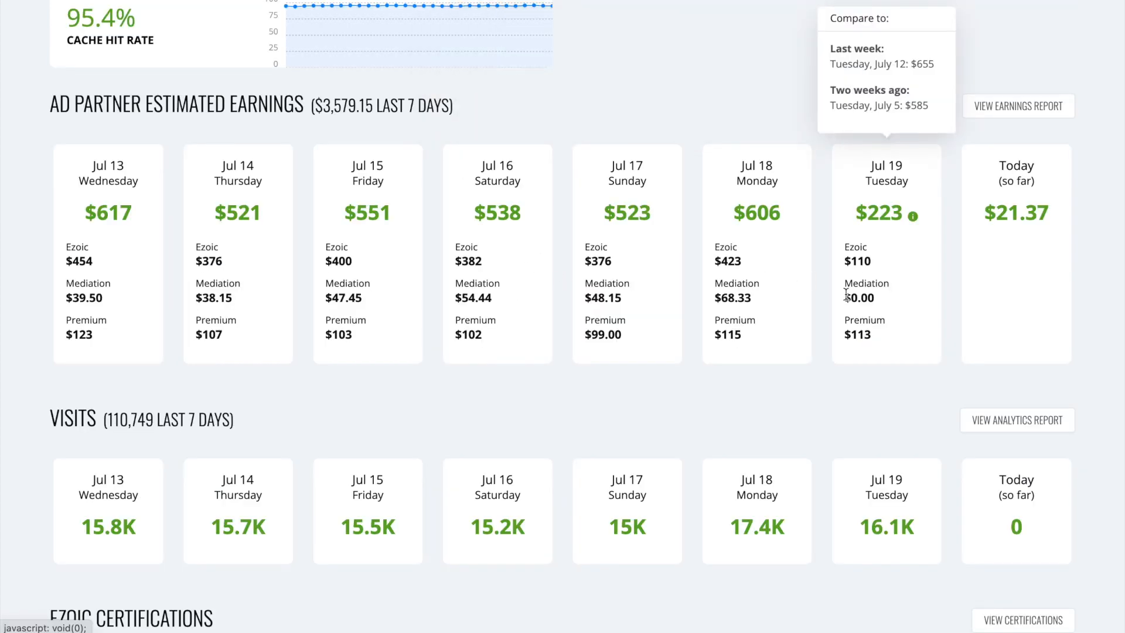
mouse_move(755, 287)
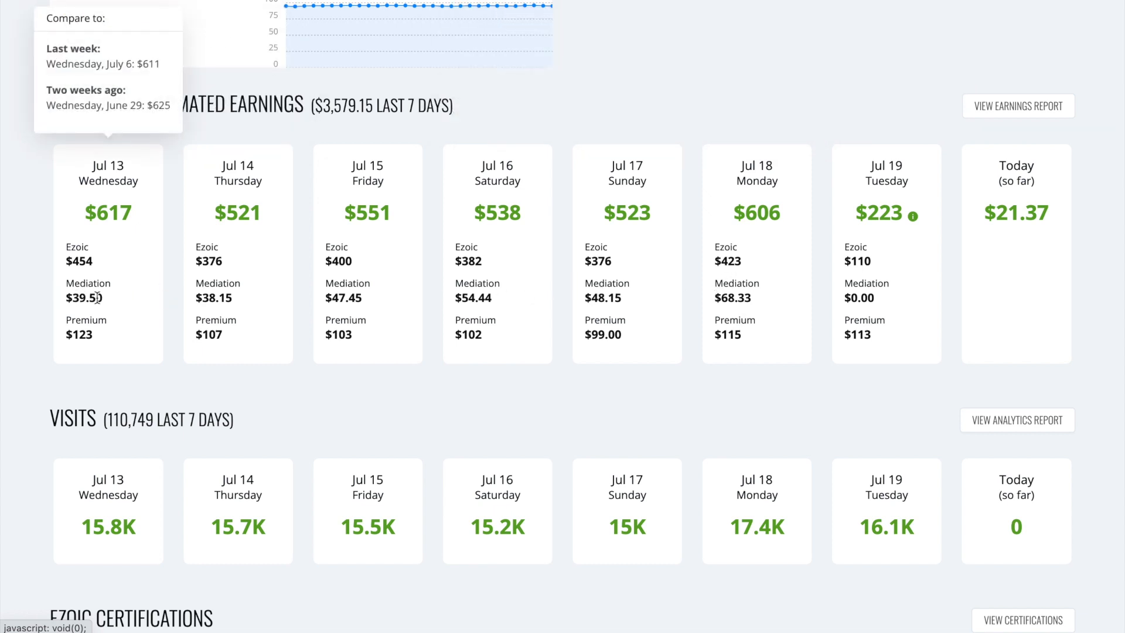
mouse_move(152, 291)
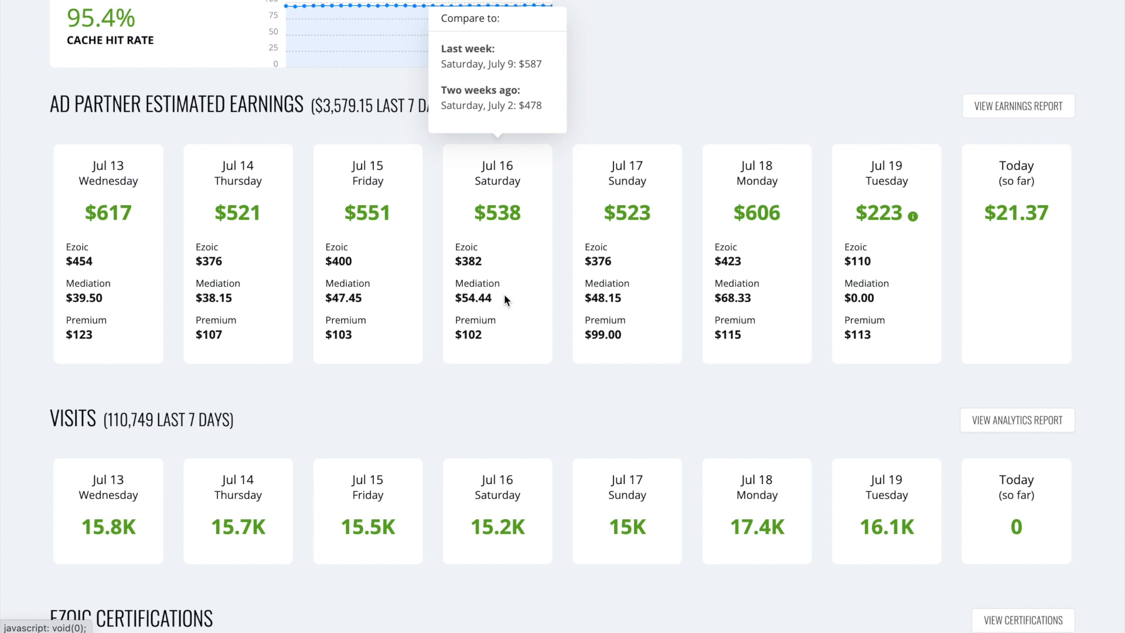
mouse_move(506, 301)
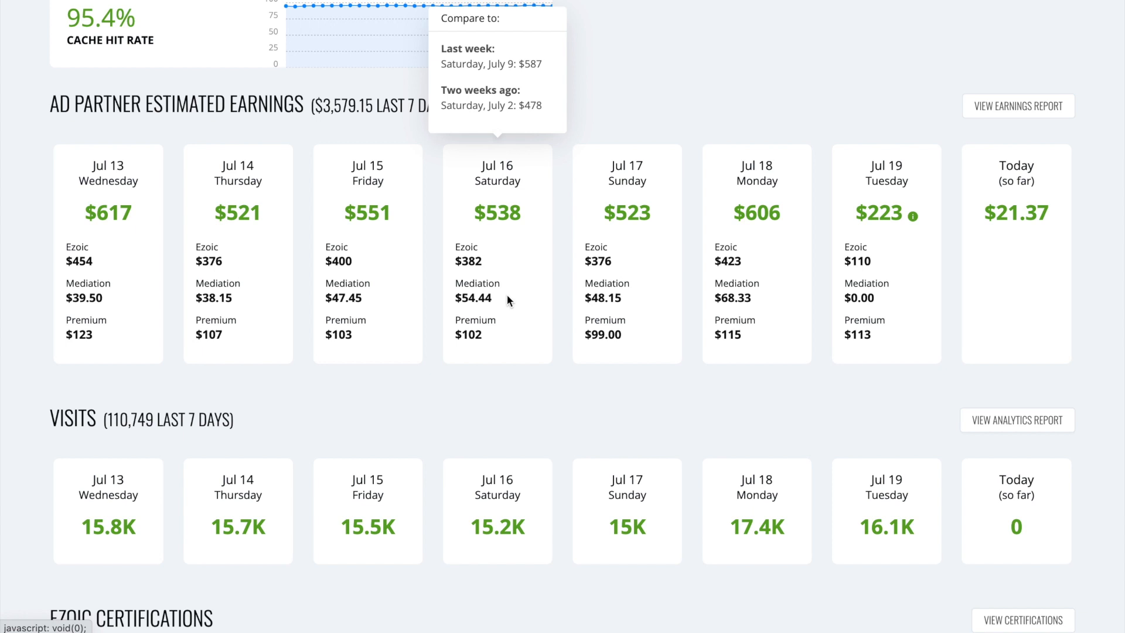
mouse_move(507, 301)
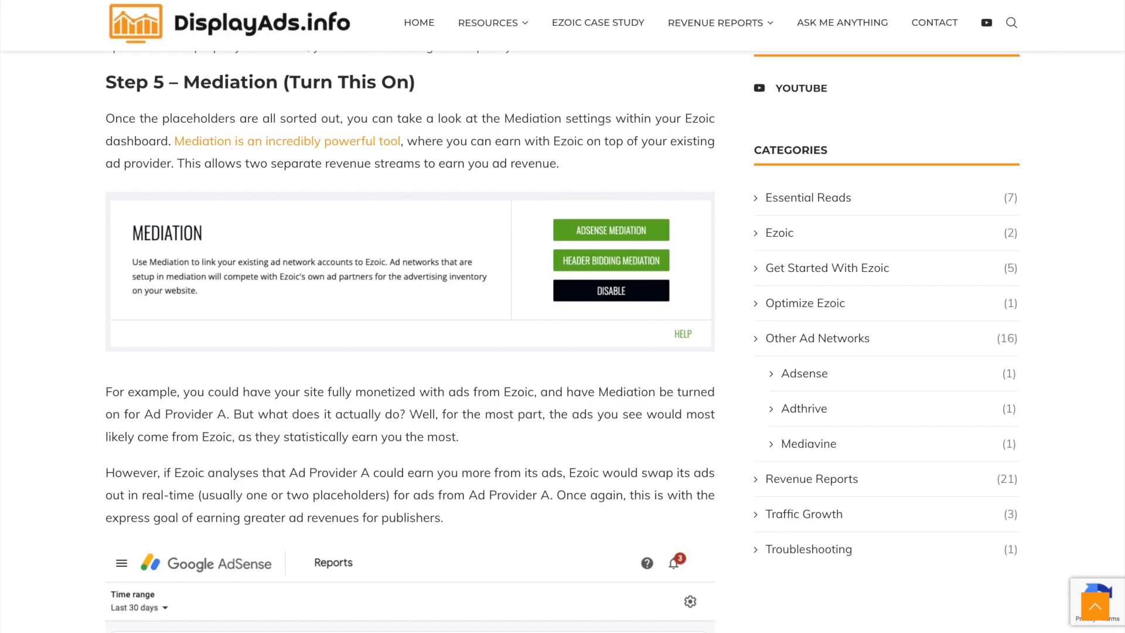
mouse_move(691, 135)
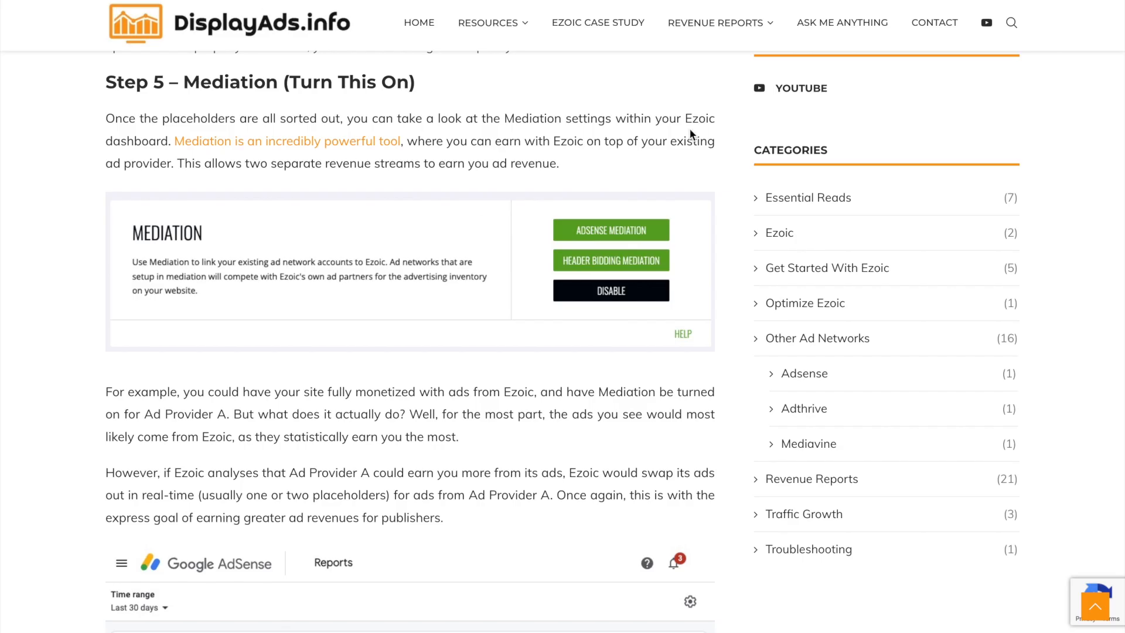